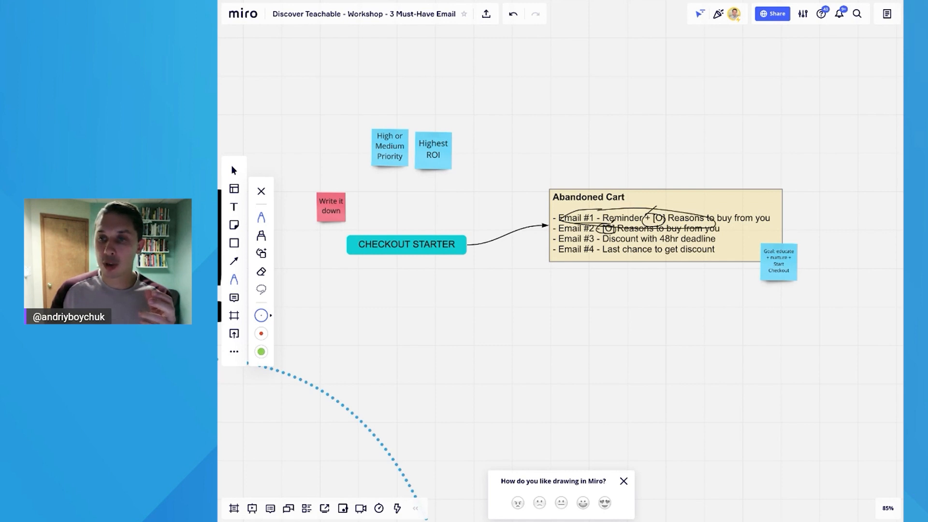
Draw a pen oval around the Email #2 line in the Abandoned Cart sticky note.
left_click_drag(550, 231, 731, 231)
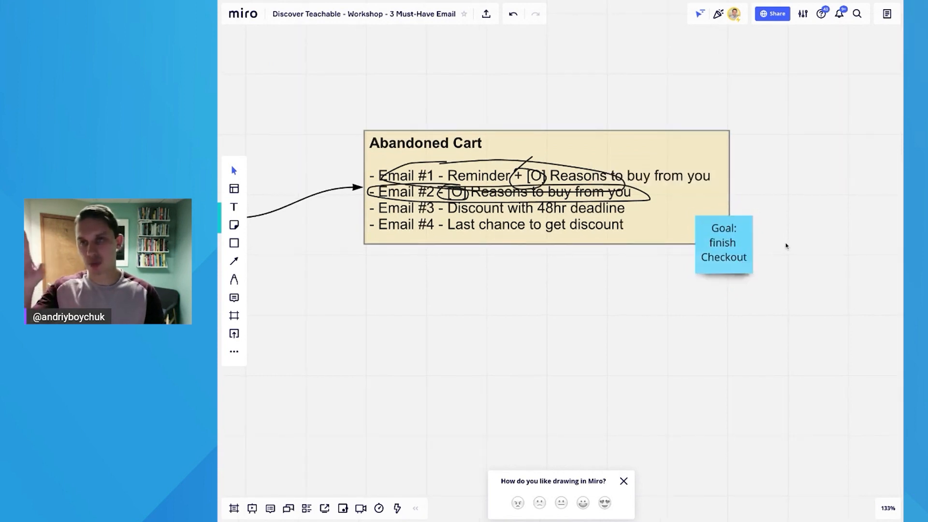
scroll("down", 3)
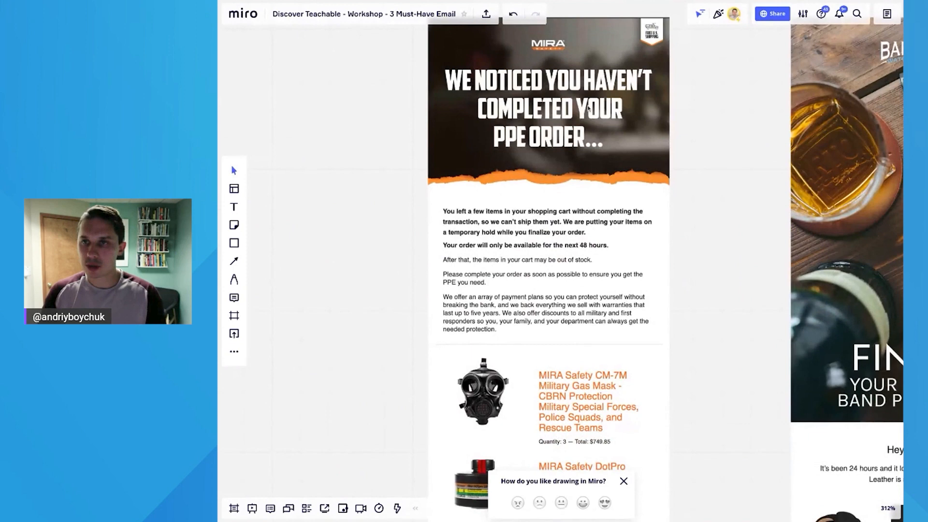
mouse_move(536, 193)
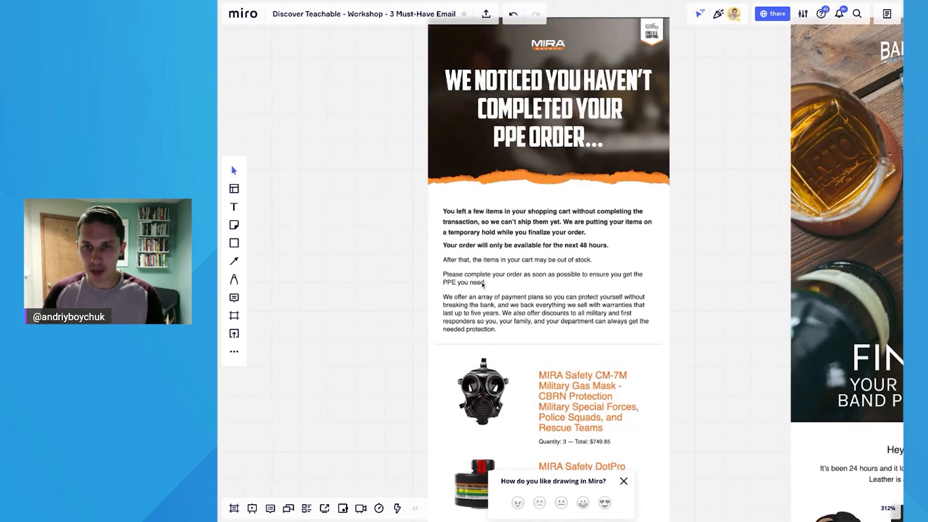
Circle the '48 hours' availability sentence in the MIRA reminder email and draw an arrow pointing at it.
scroll("down", 3)
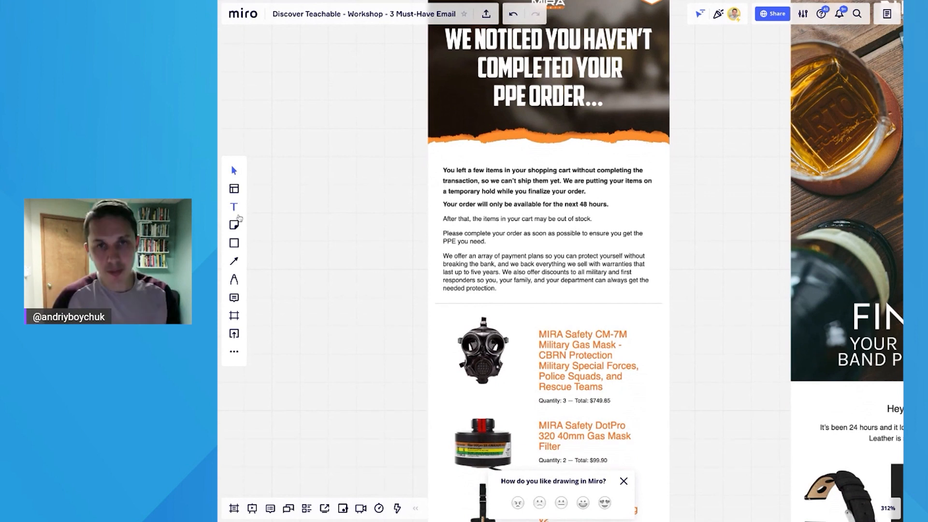
mouse_move(269, 279)
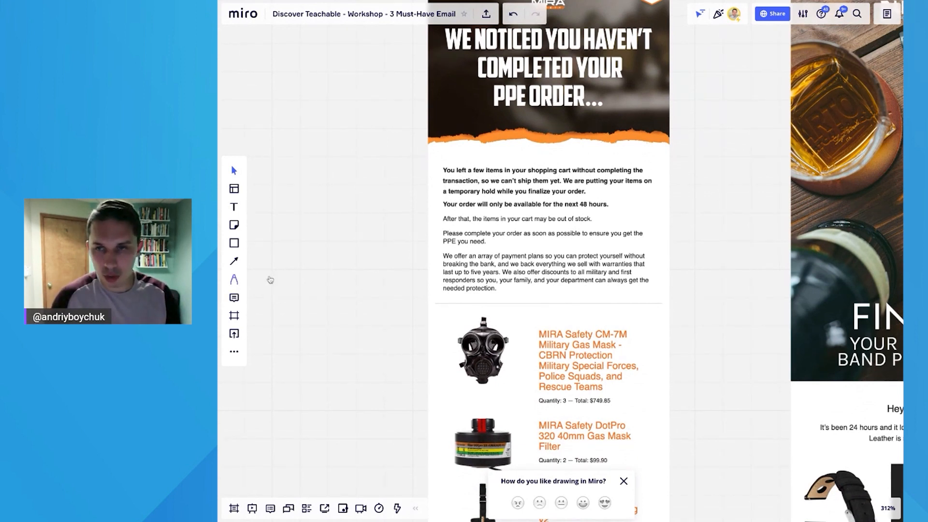
left_click_drag(450, 204, 644, 203)
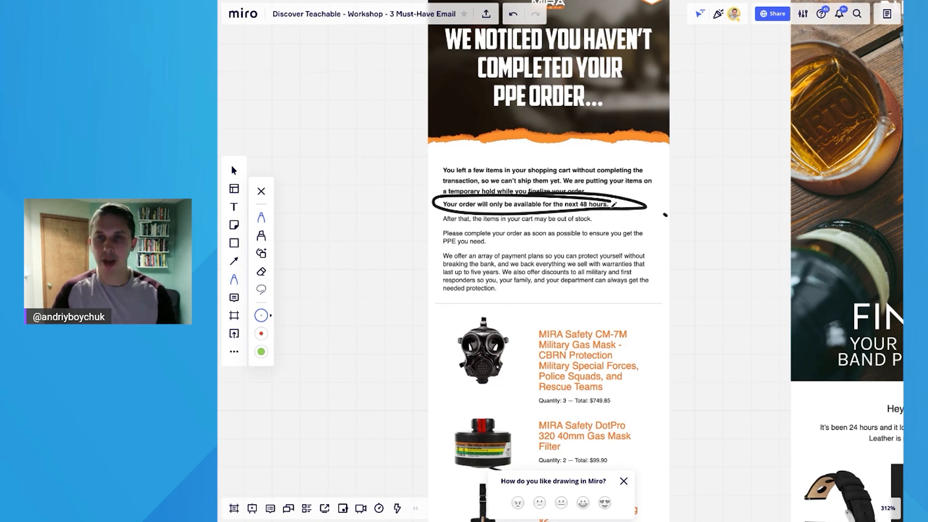
left_click_drag(381, 240, 438, 195)
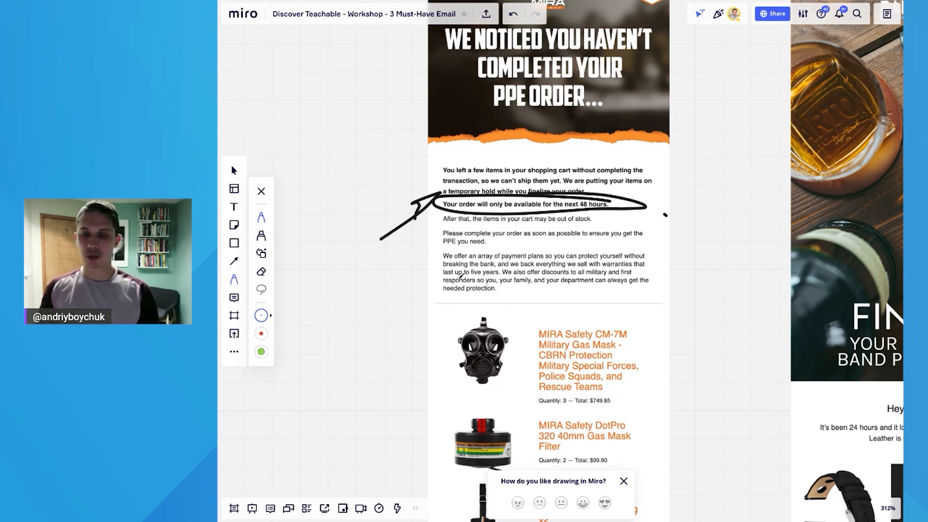
scroll("down", 3)
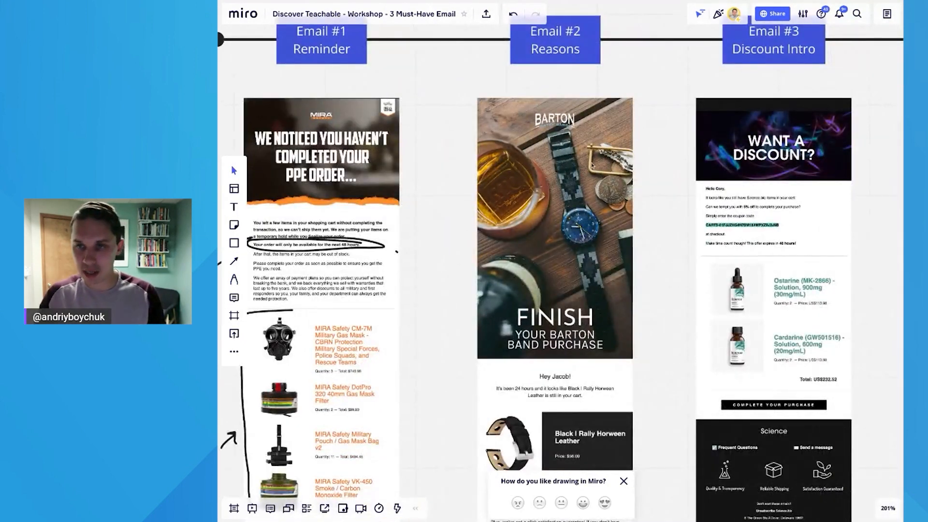
Circle the watch band image and the greeting with the 24-hours-in-cart line, adding an arrow toward the band.
scroll("down", 3)
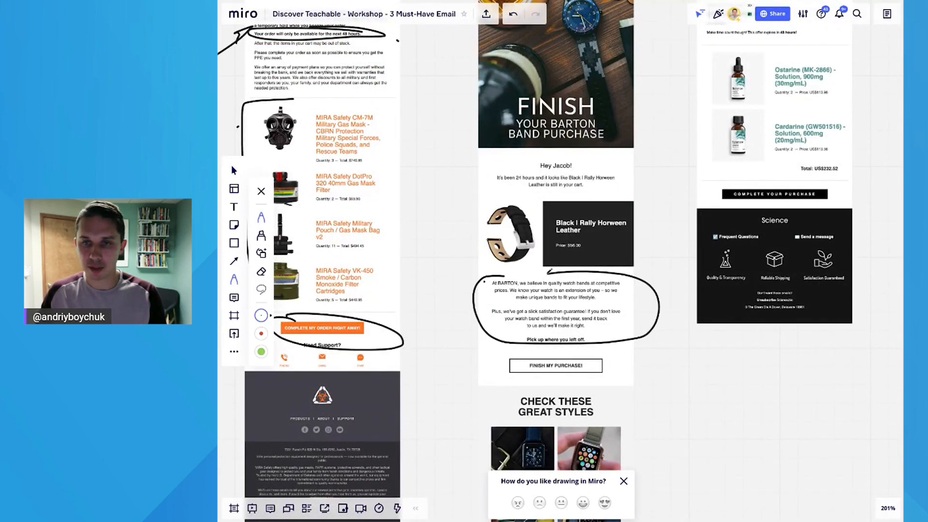
left_click_drag(480, 178, 557, 260)
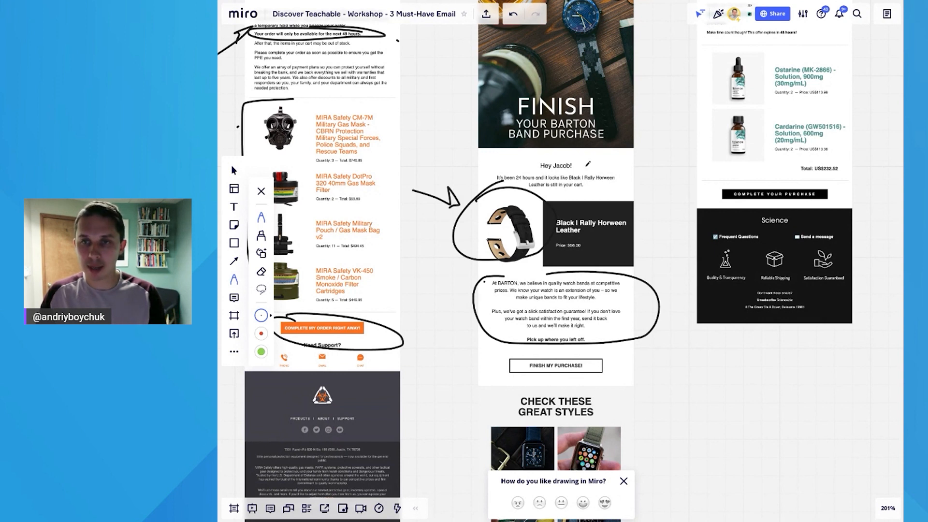
left_click_drag(536, 175, 577, 159)
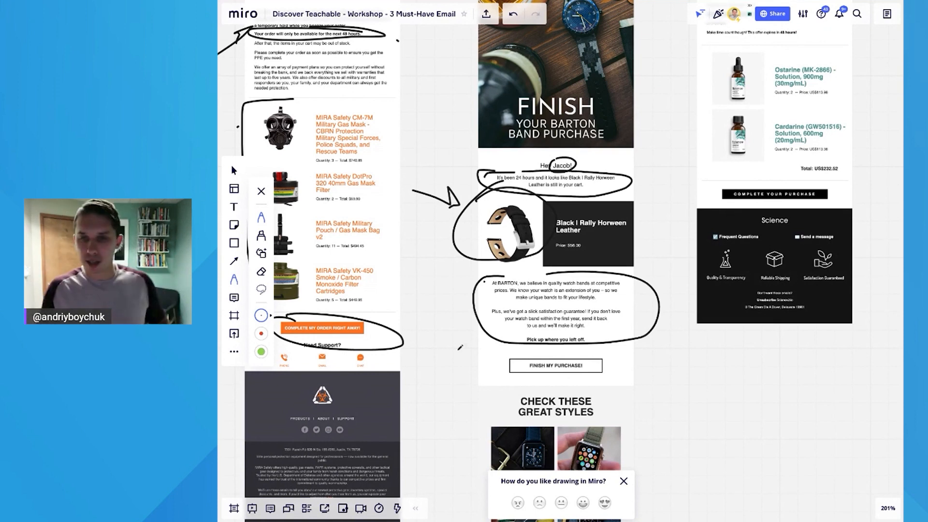
left_click_drag(441, 373, 477, 320)
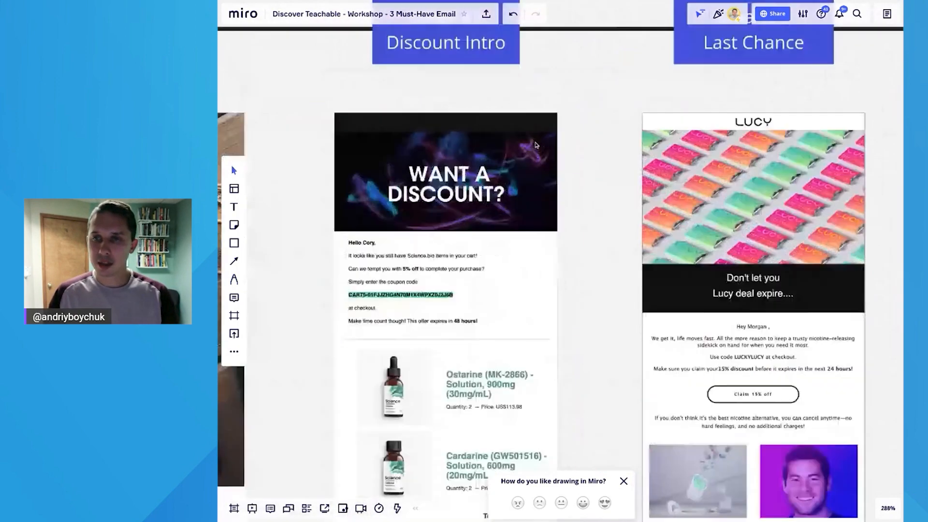
Circle the 5% off offer deadline in the Email #3 discount example, then move down to Email #4.
scroll("down", 3)
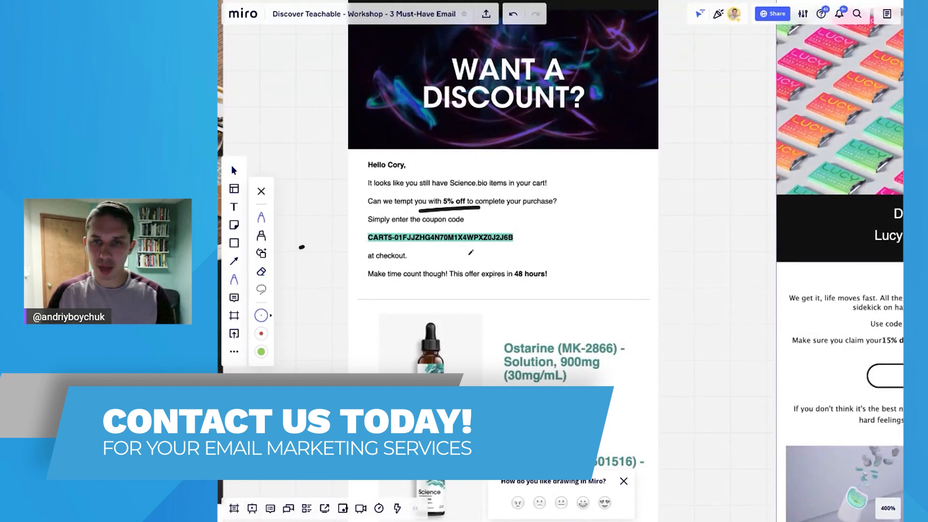
left_click_drag(512, 274, 565, 274)
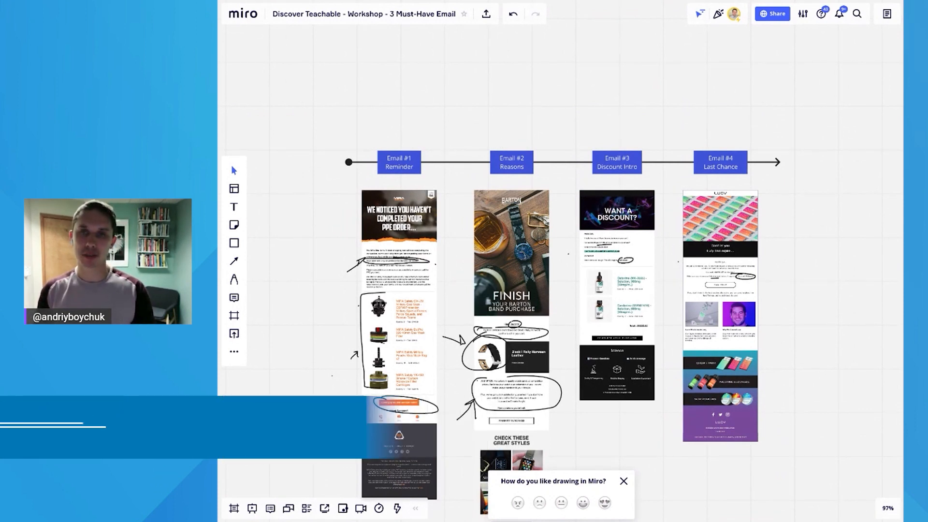
scroll("down", 3)
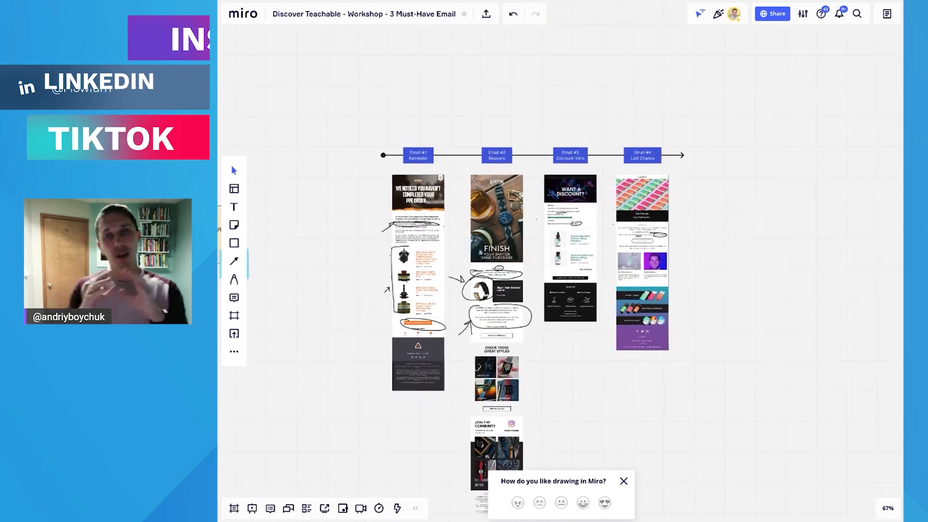